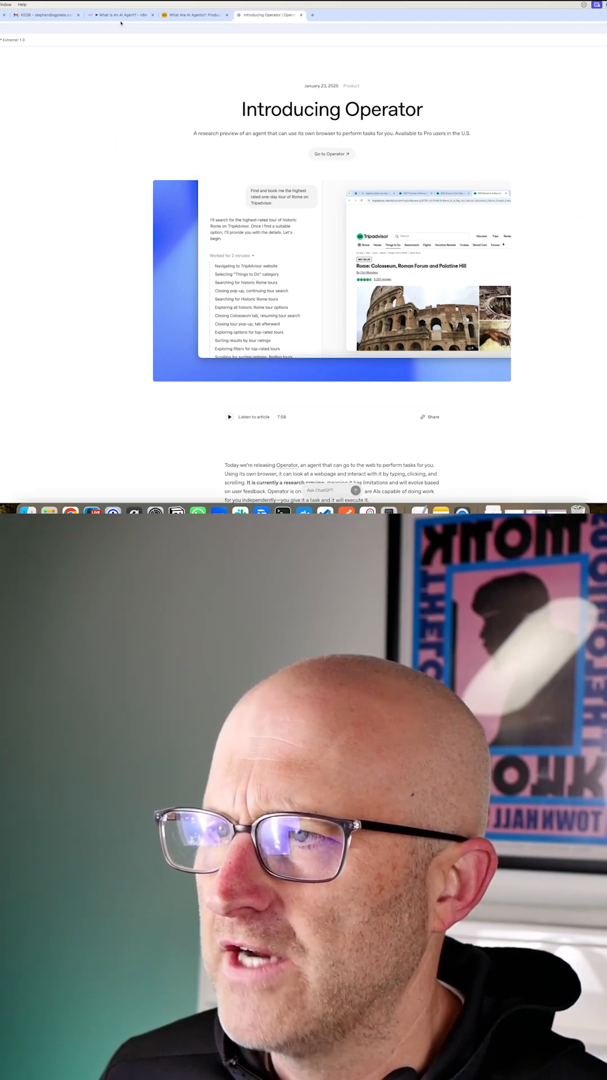
Switch to the n8n tab showing the Tool-Based AI Agent Automation workflow
left_click(120, 15)
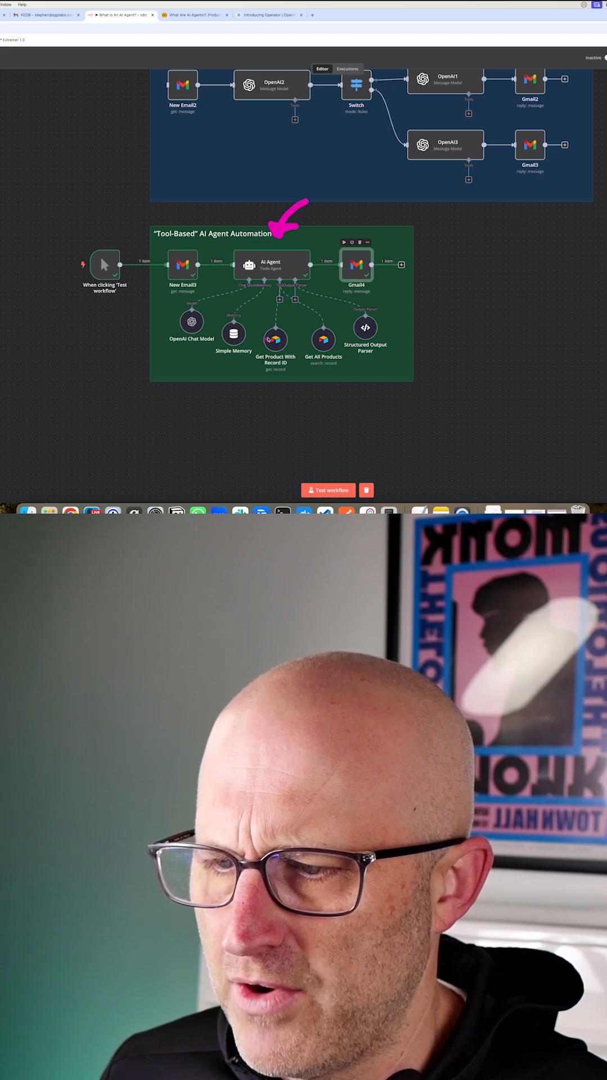
left_click(234, 335)
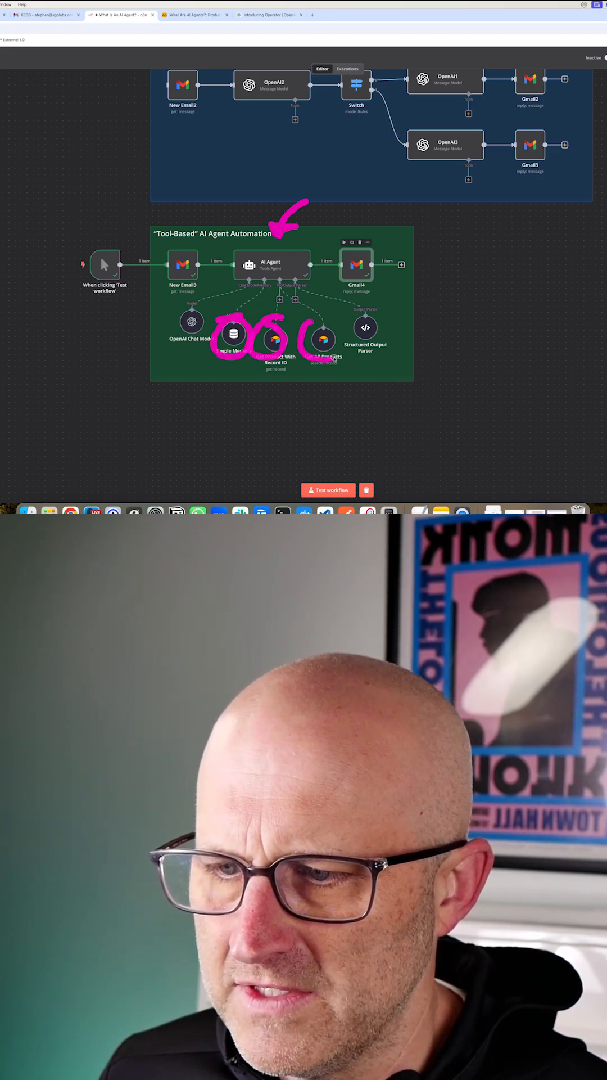
left_click(268, 14)
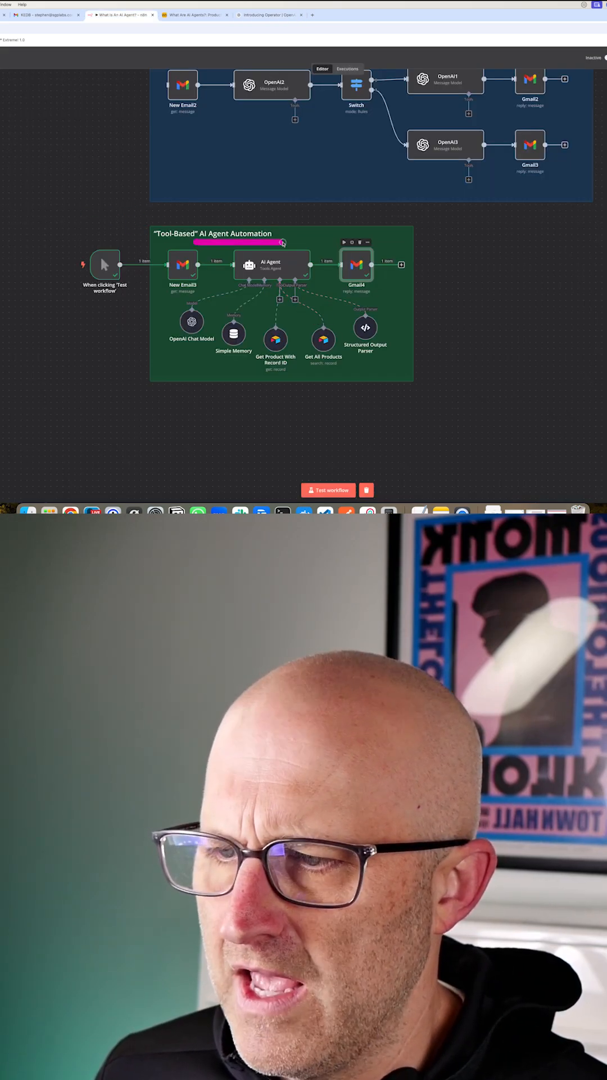
left_click(269, 15)
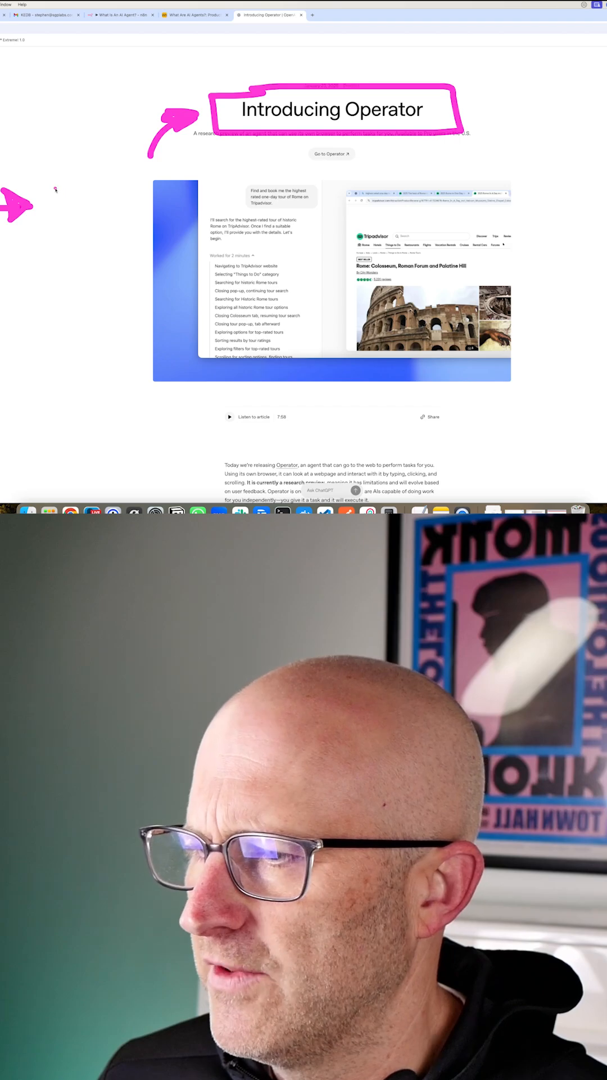
Sketch pink marker cost notes ($1k, $10k, Human, dollar sign) over the Operator page
type("100")
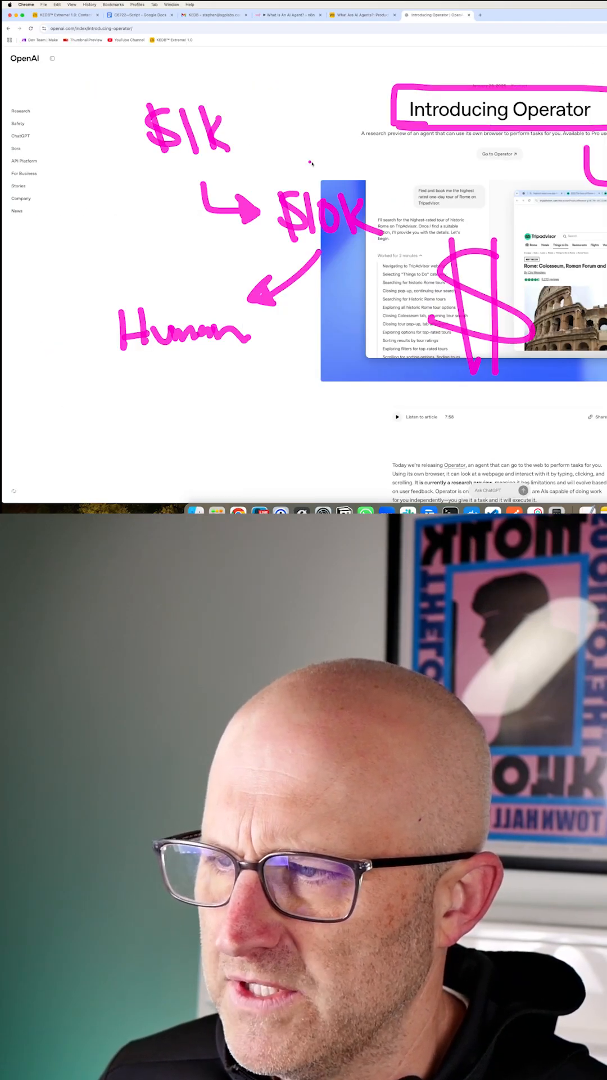
left_click_drag(317, 161, 91, 189)
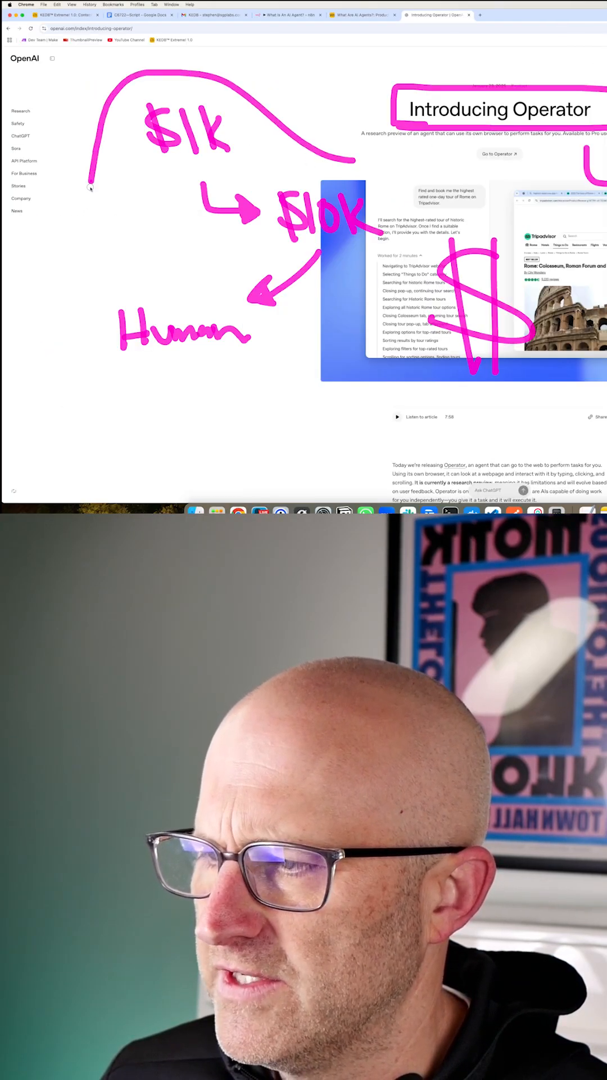